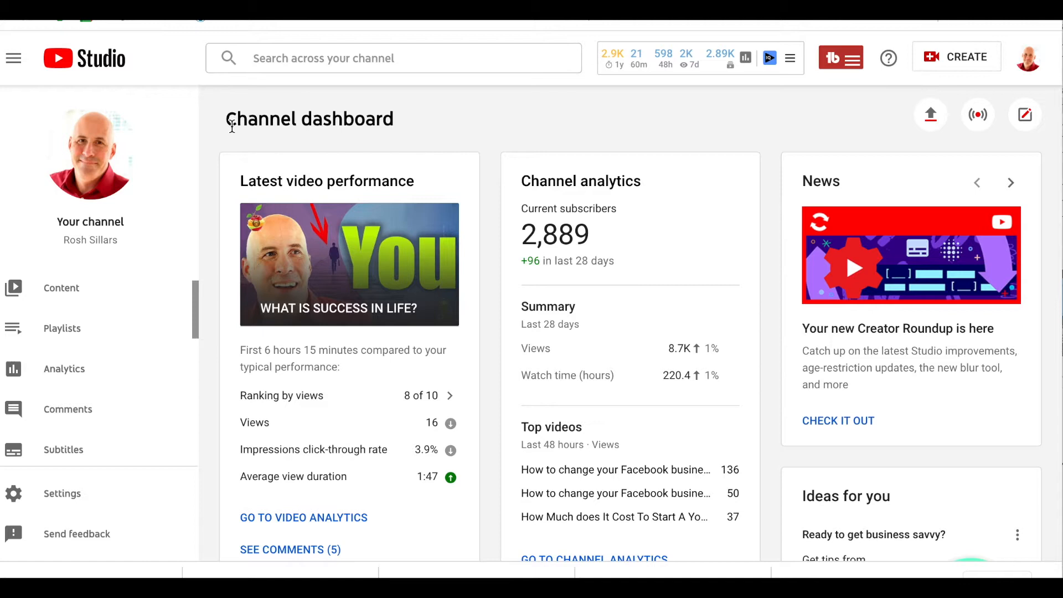
mouse_move(222, 132)
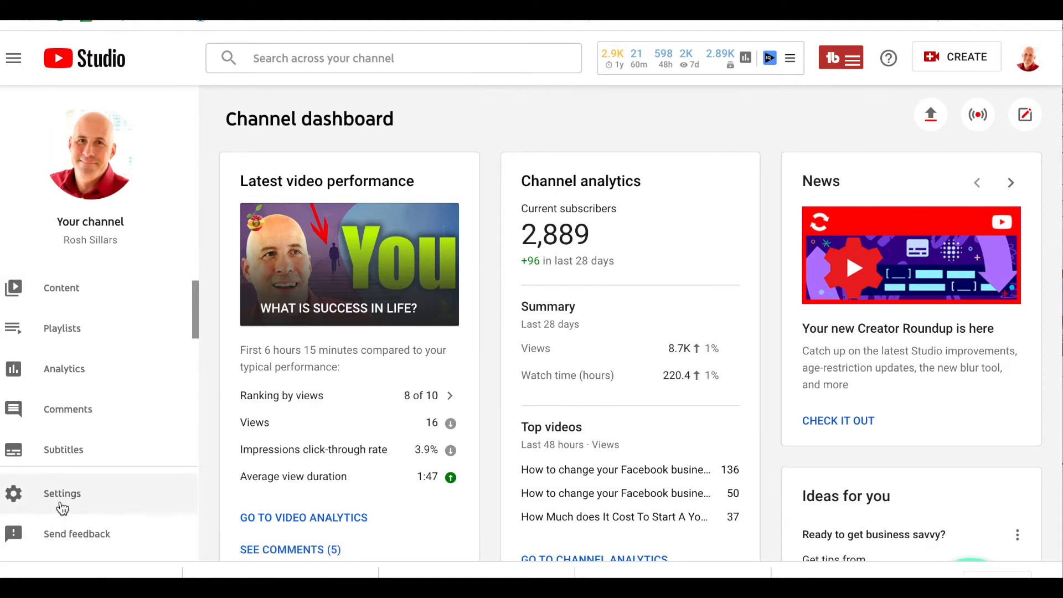
Open channel Settings and go to the Permissions section listing the owner
click(62, 493)
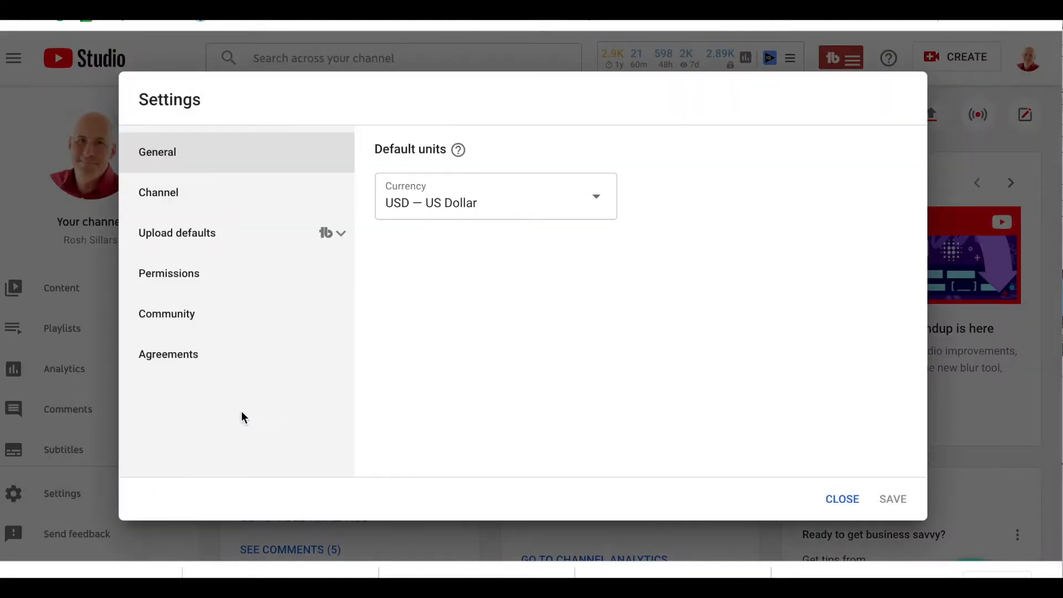
mouse_move(175, 157)
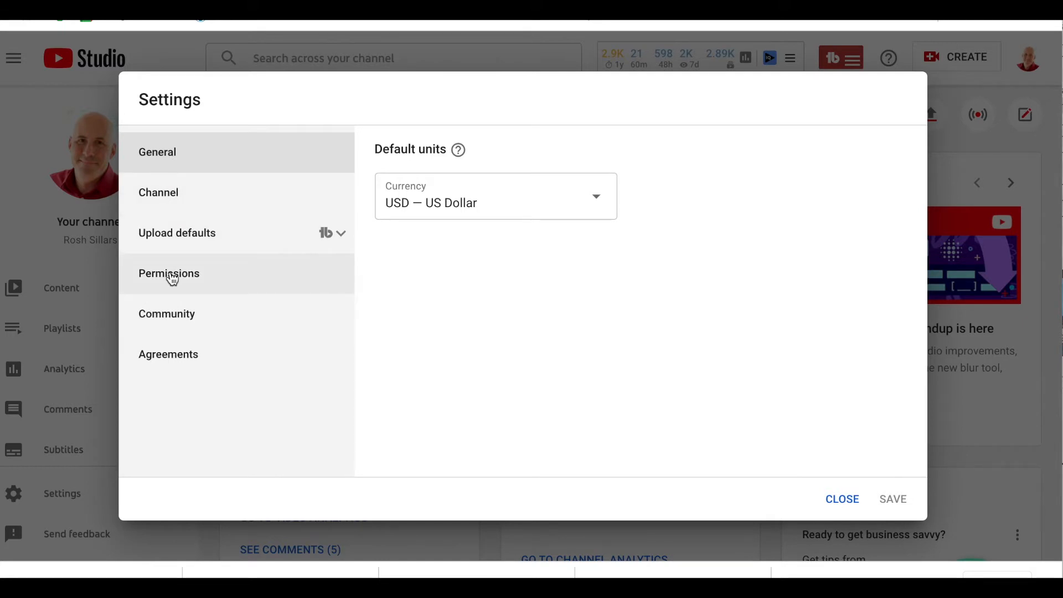
click(169, 273)
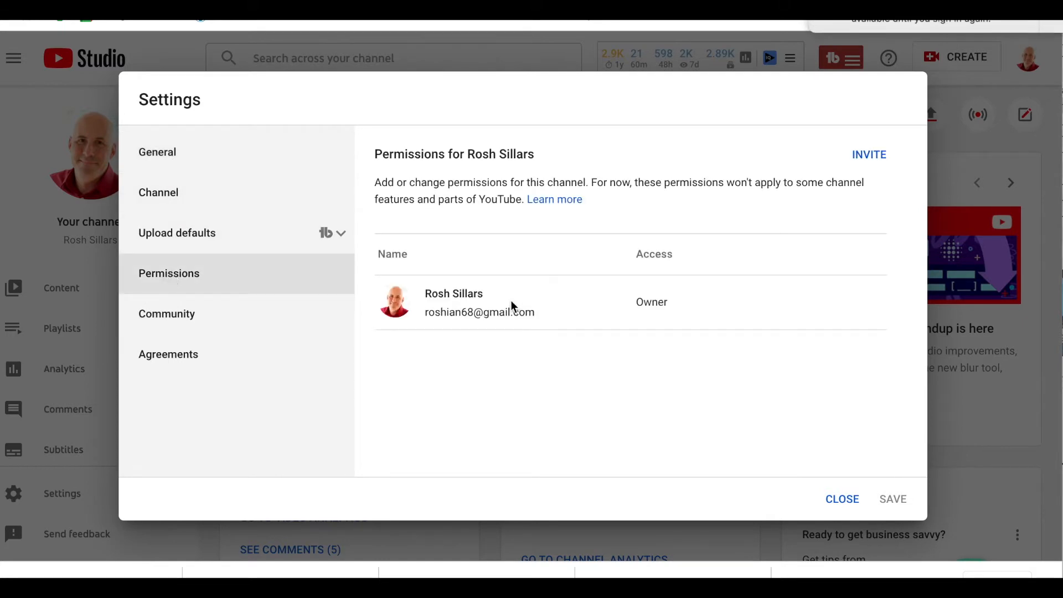
mouse_move(872, 158)
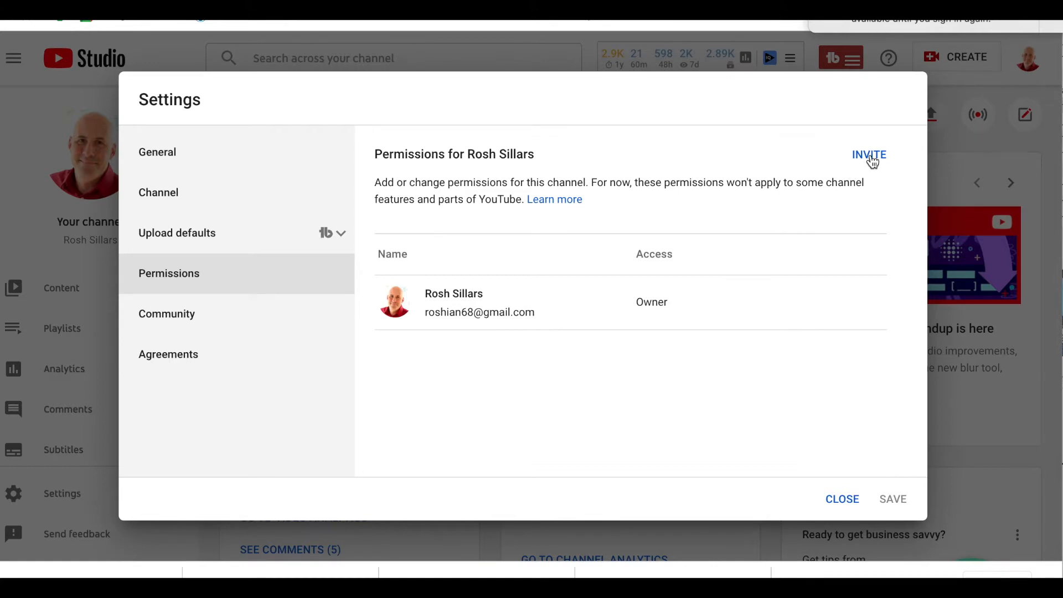
click(869, 155)
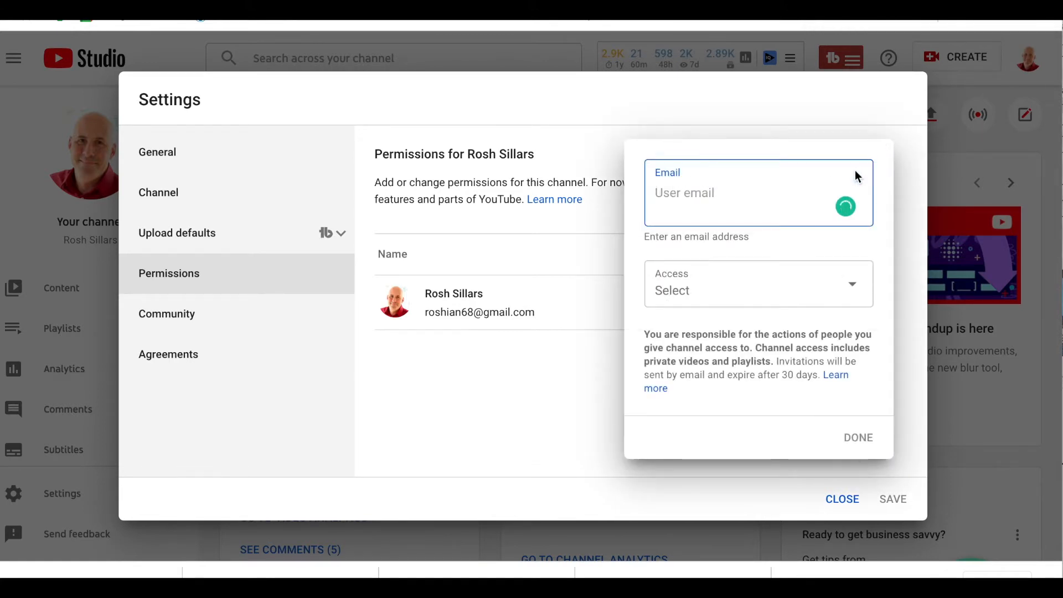
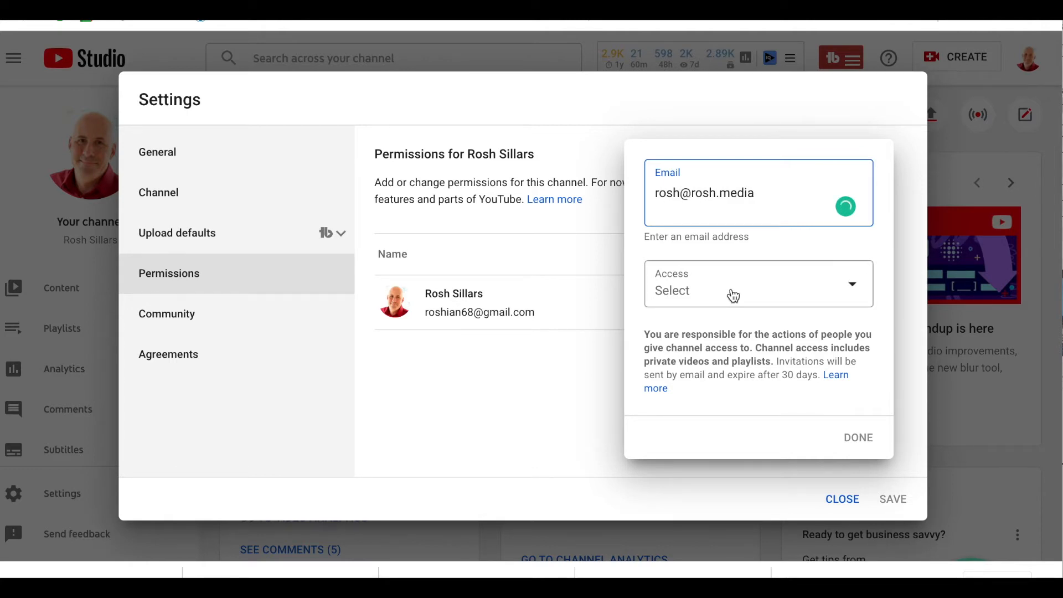
click(758, 283)
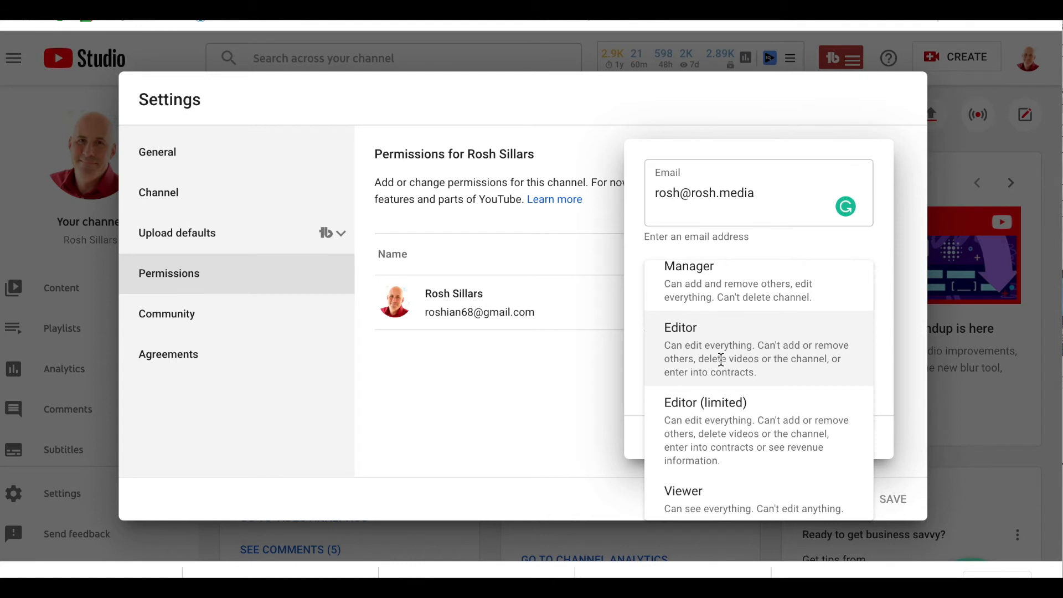
mouse_move(723, 420)
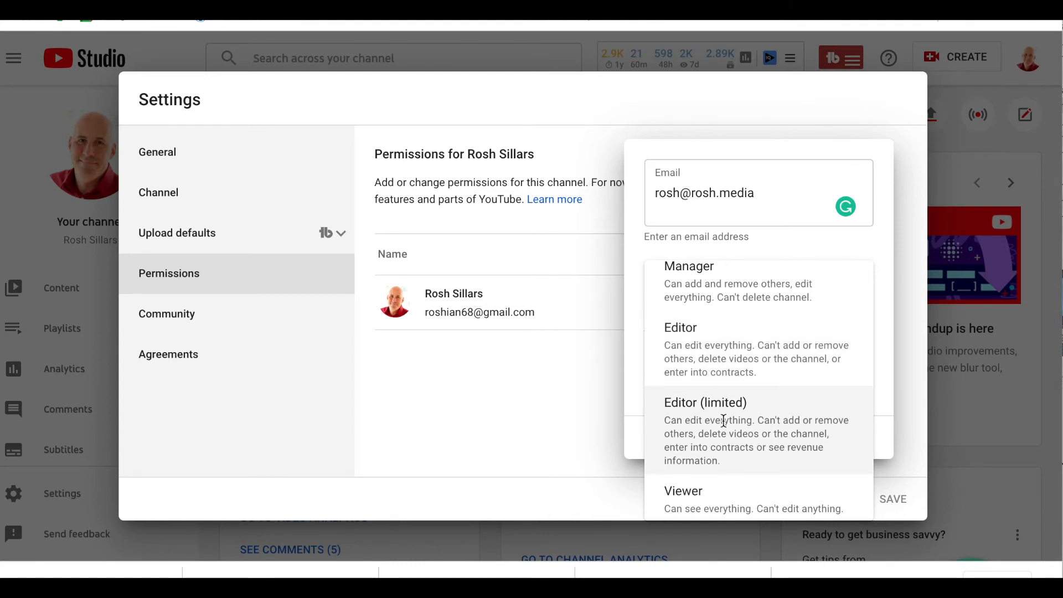
Scroll the access roles from Manager down to the Viewer options
scroll(down, 3)
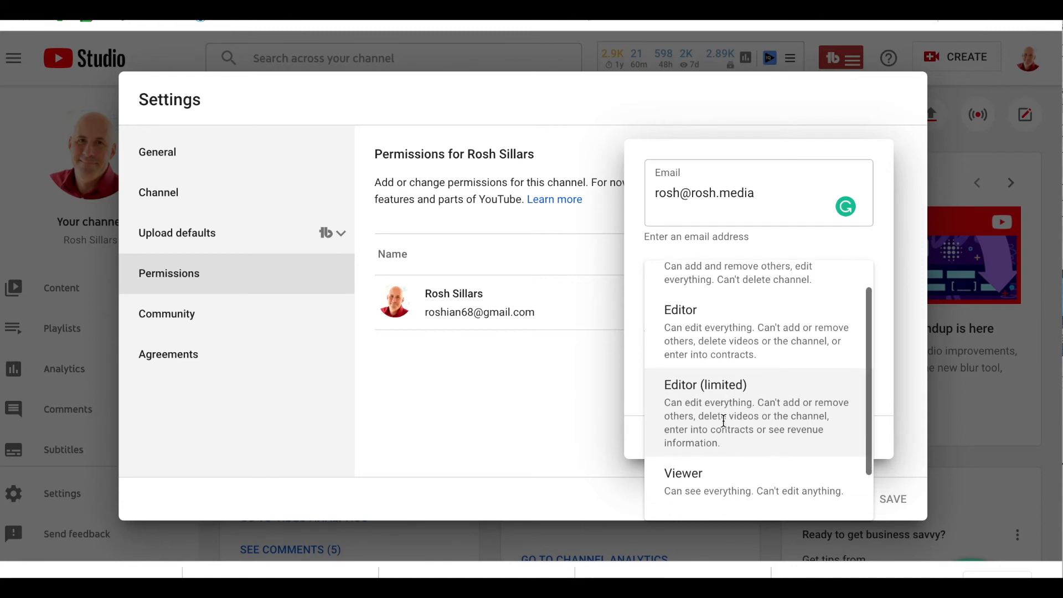
scroll(down, 3)
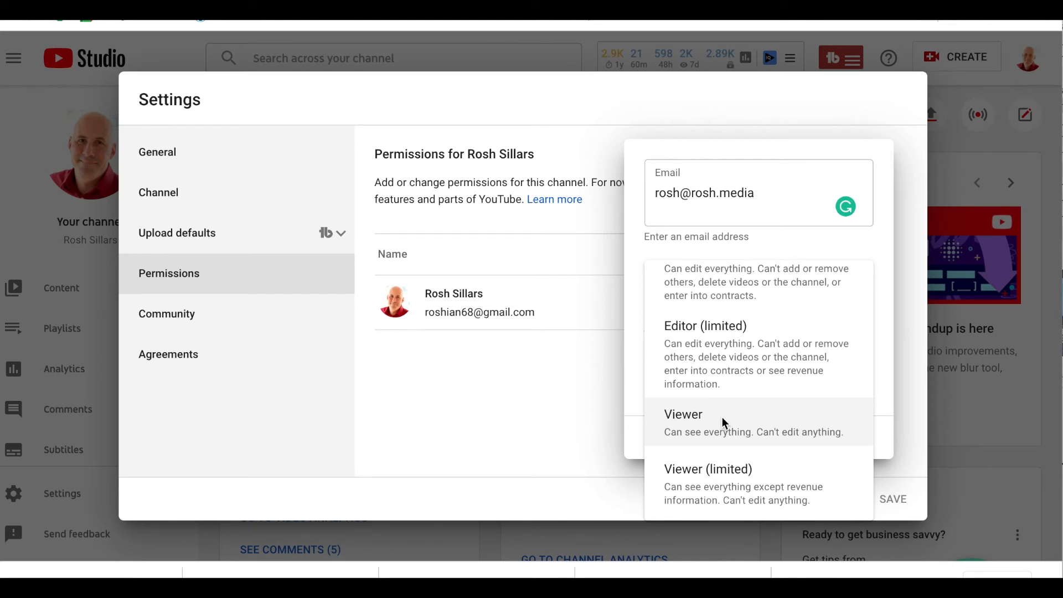
mouse_move(721, 468)
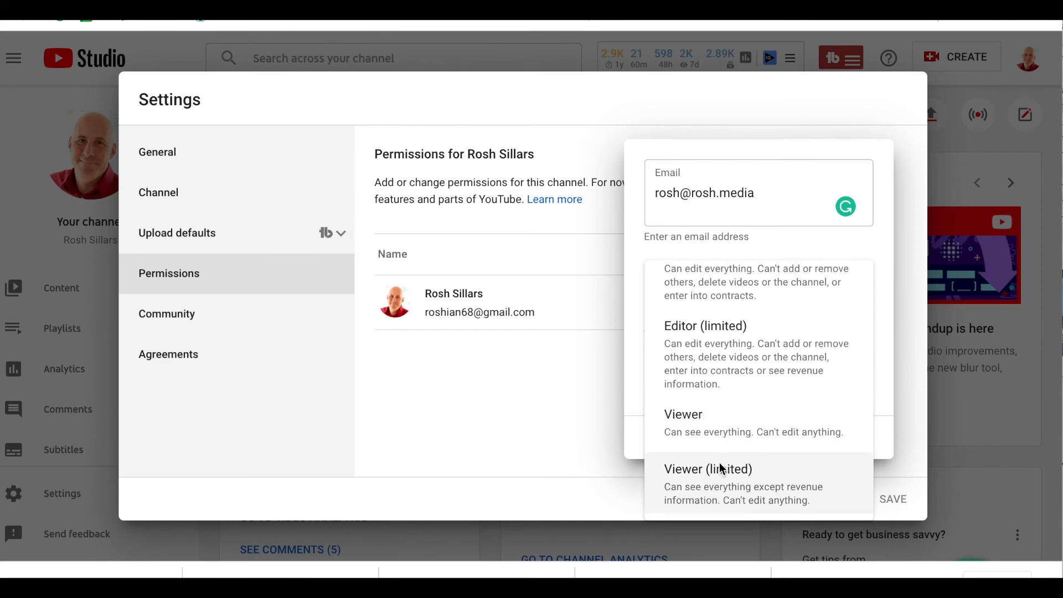